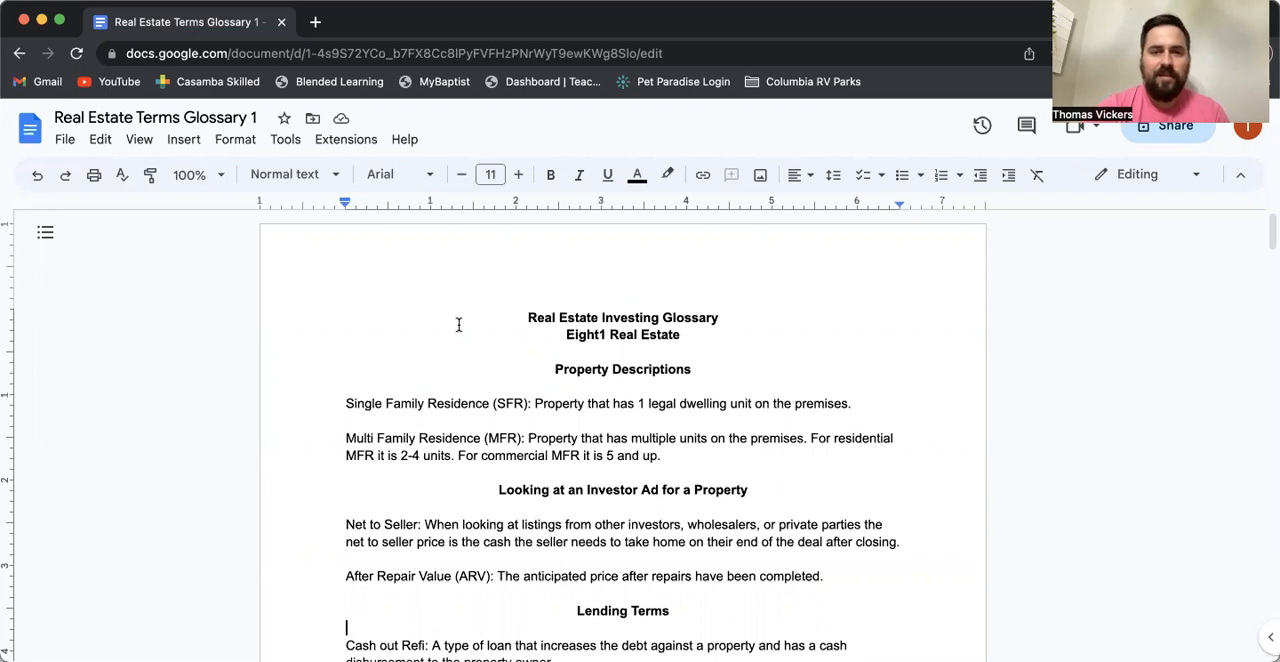
scroll("down", 3)
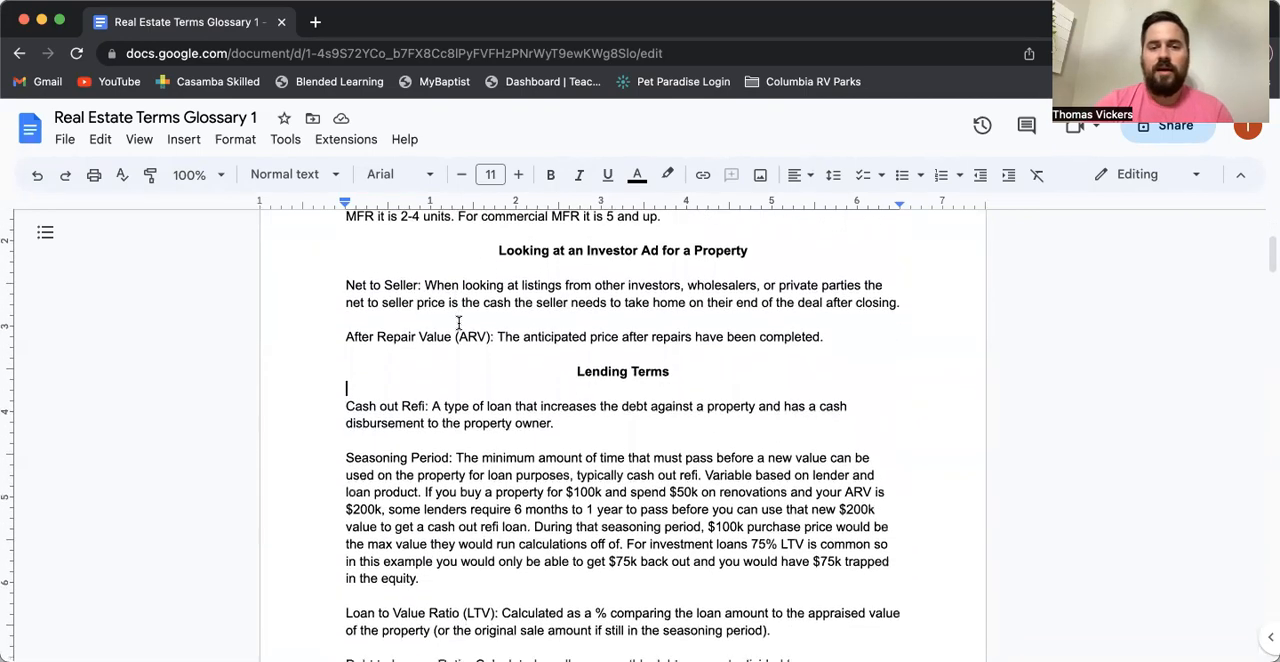
scroll("down", 3)
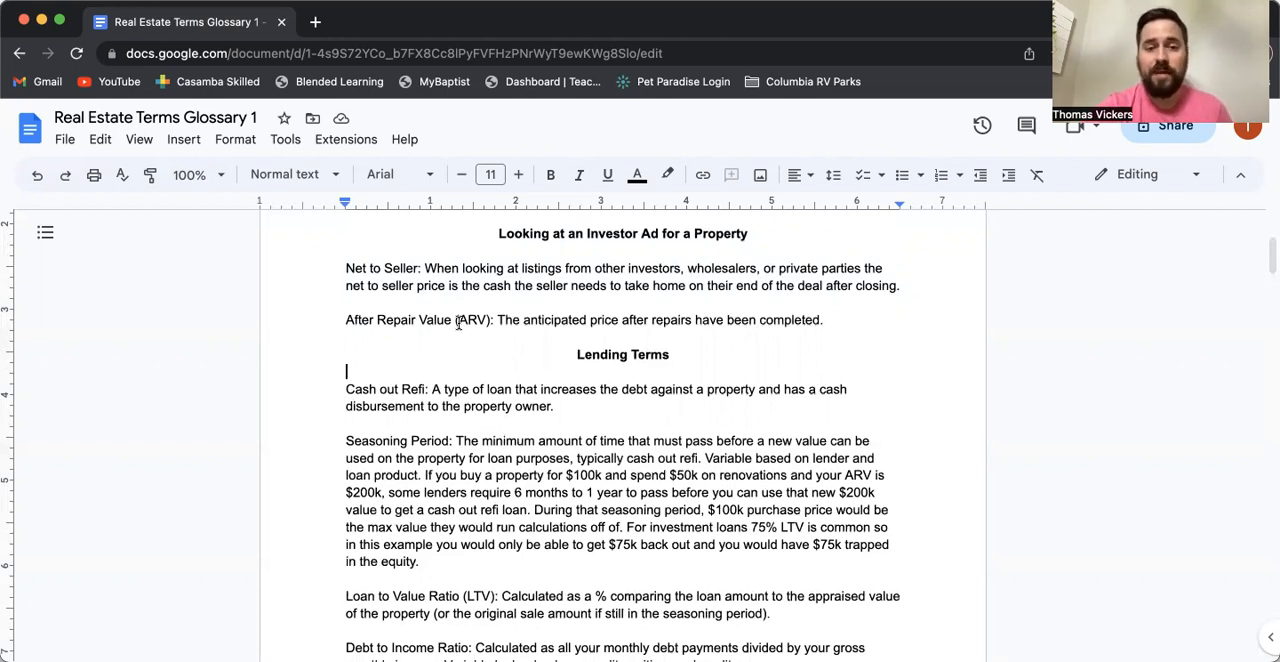
scroll("down", 3)
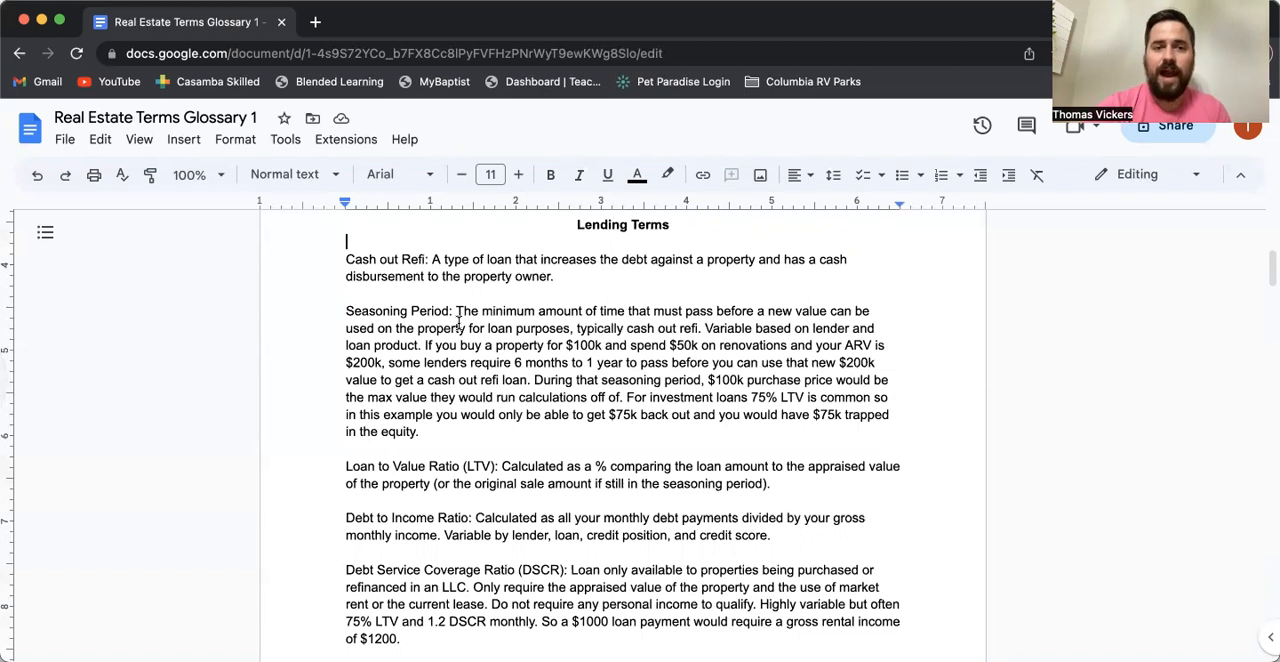
scroll("down", 3)
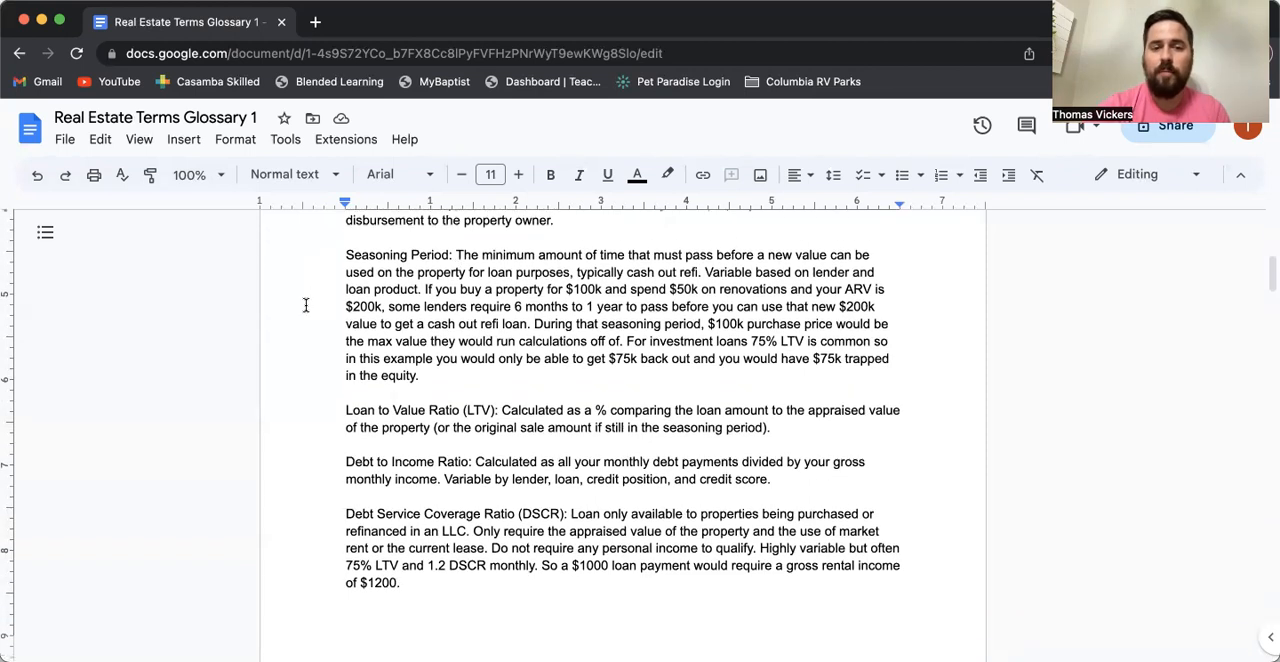
scroll("down", 3)
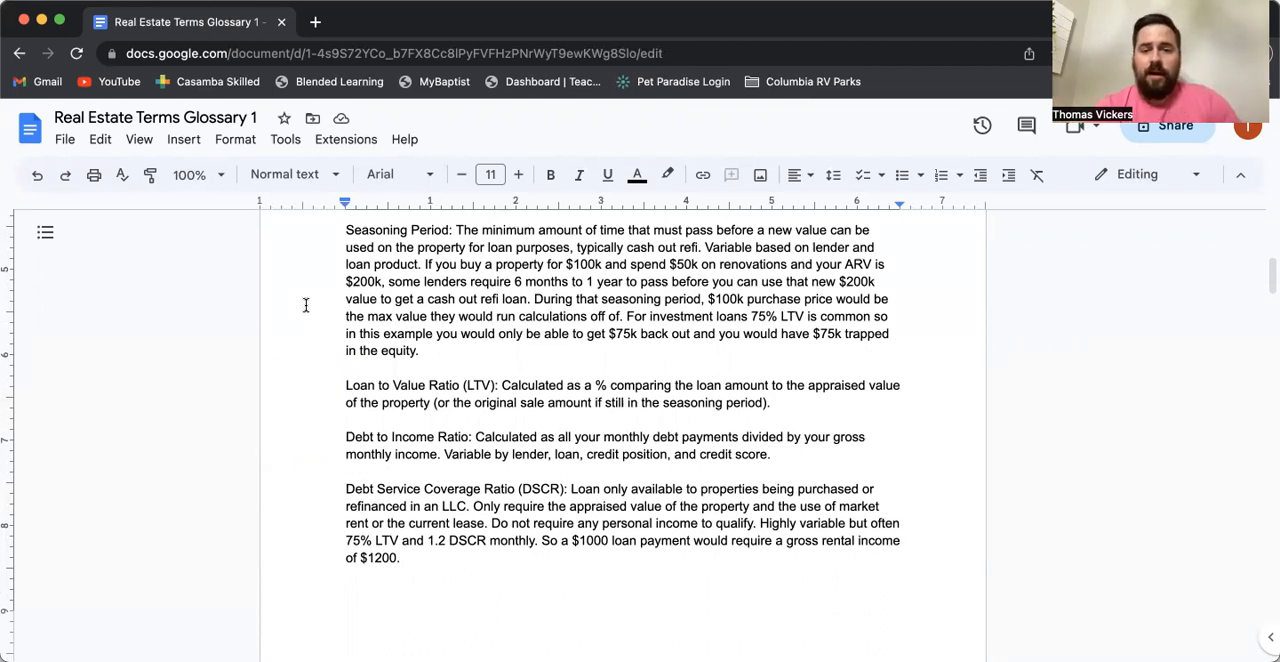
scroll("down", 3)
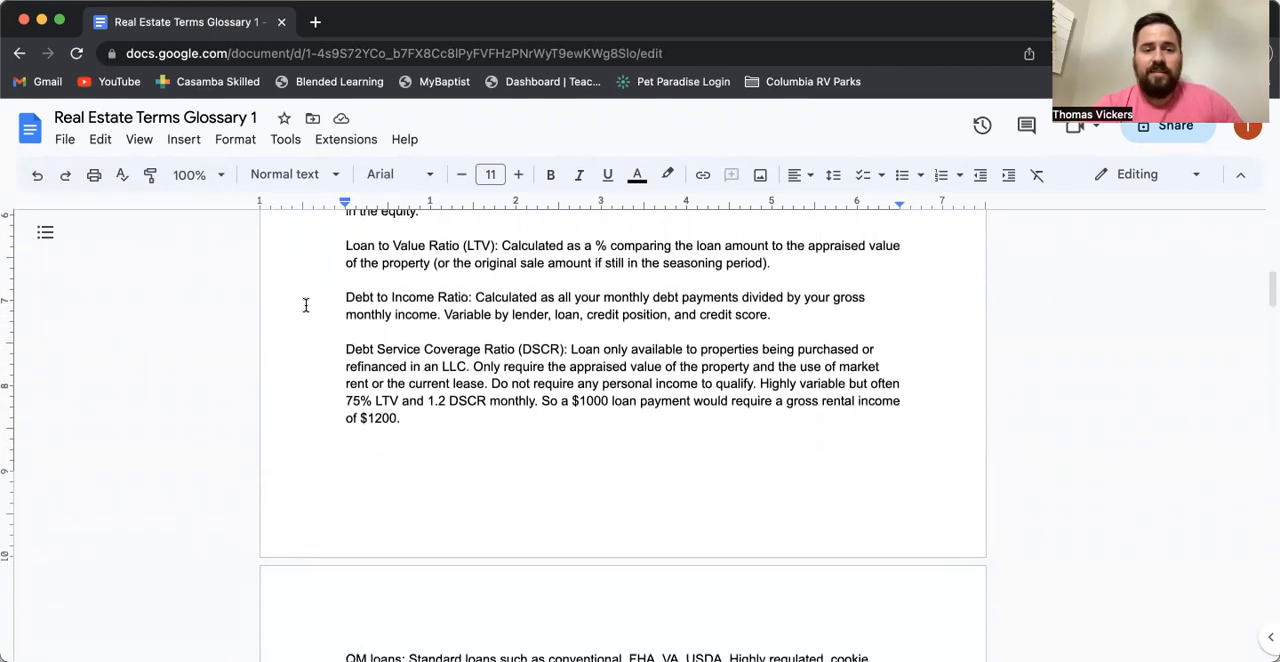
scroll("down", 3)
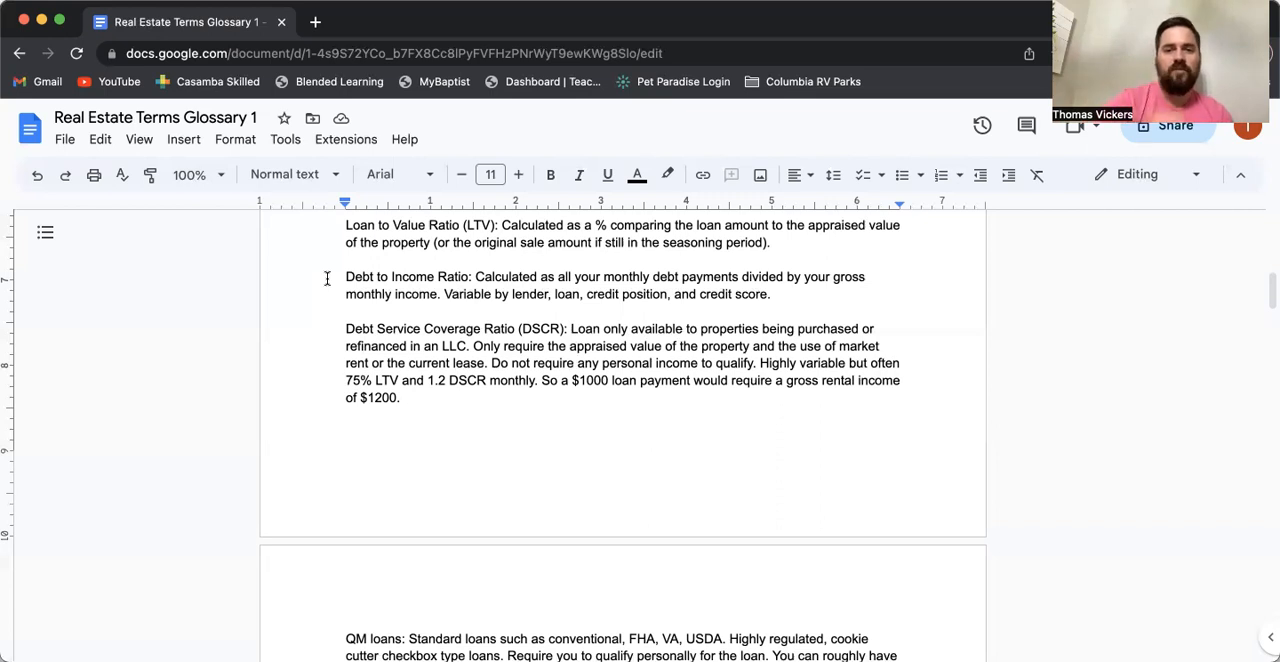
scroll("down", 3)
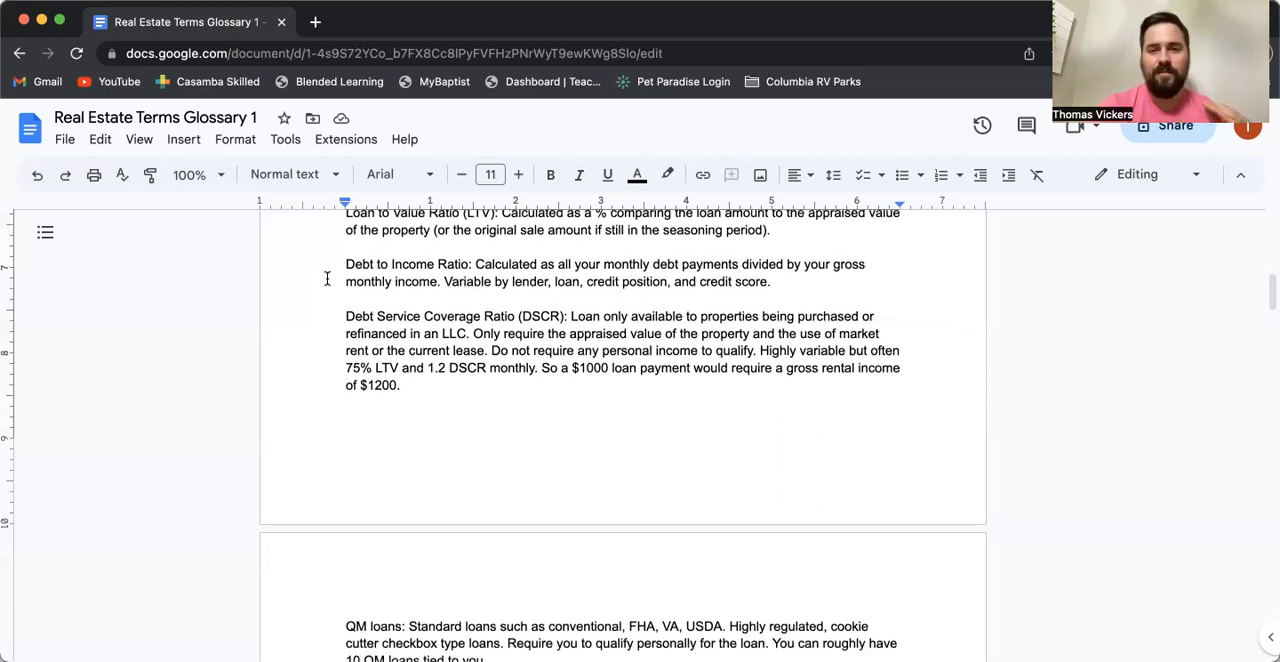
scroll("down", 3)
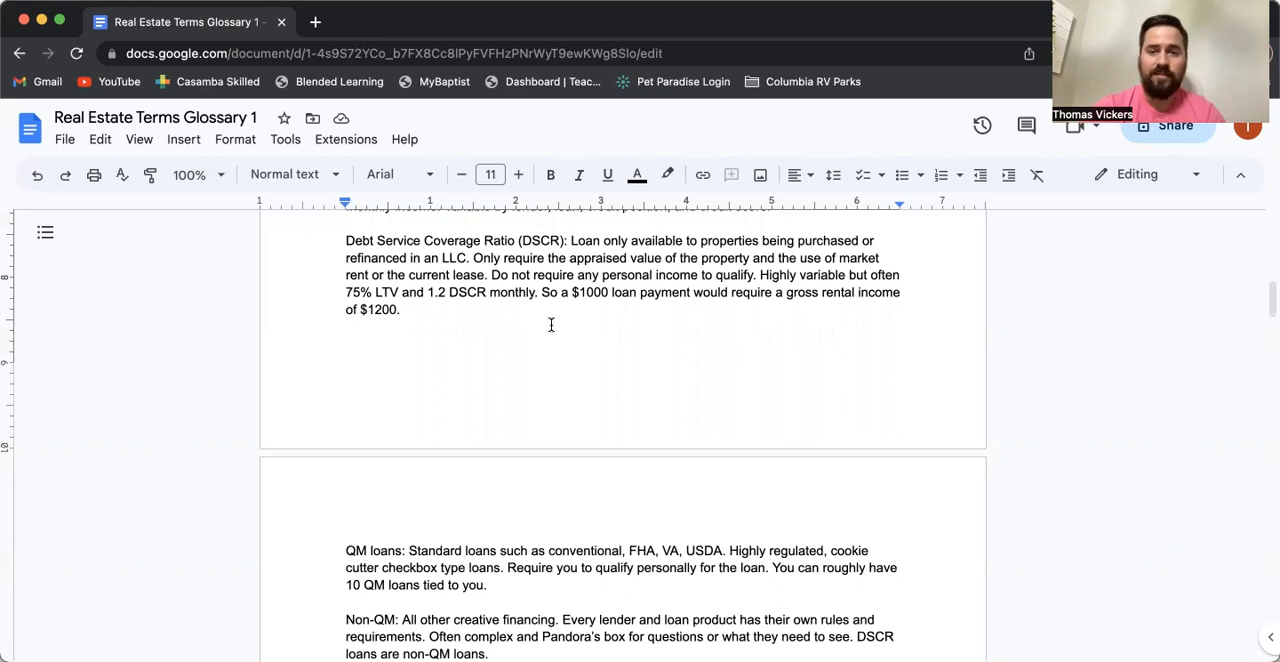
mouse_move(620, 320)
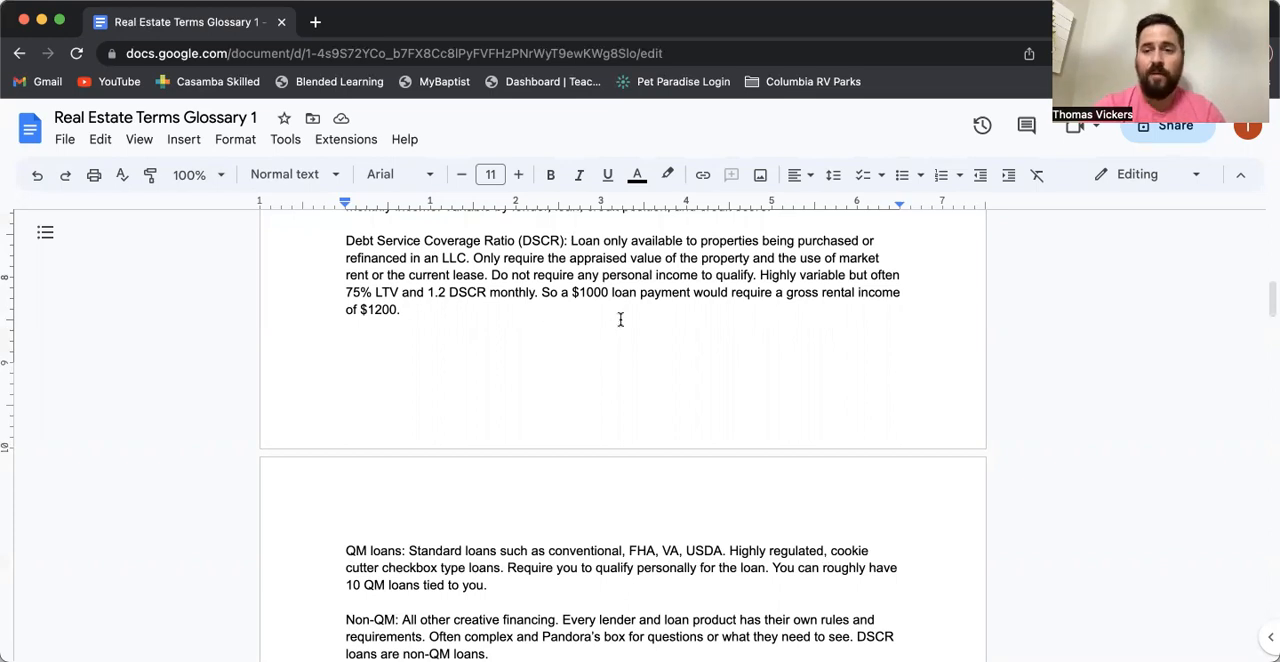
mouse_move(668, 312)
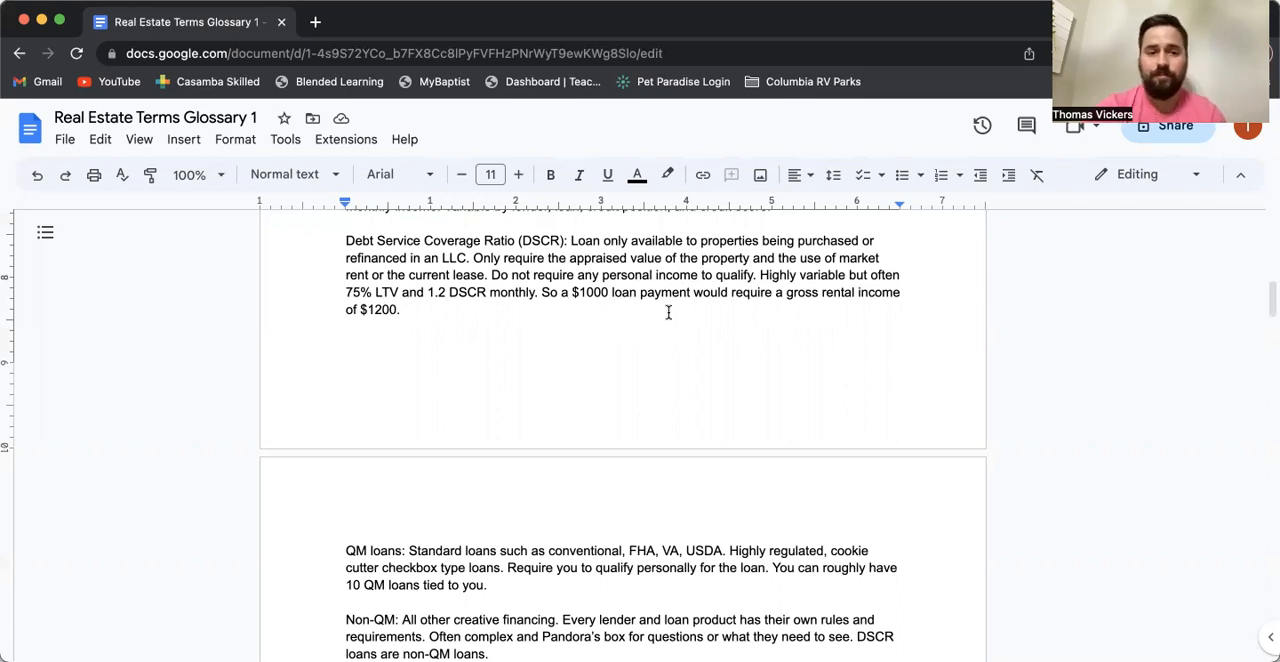
scroll("down", 3)
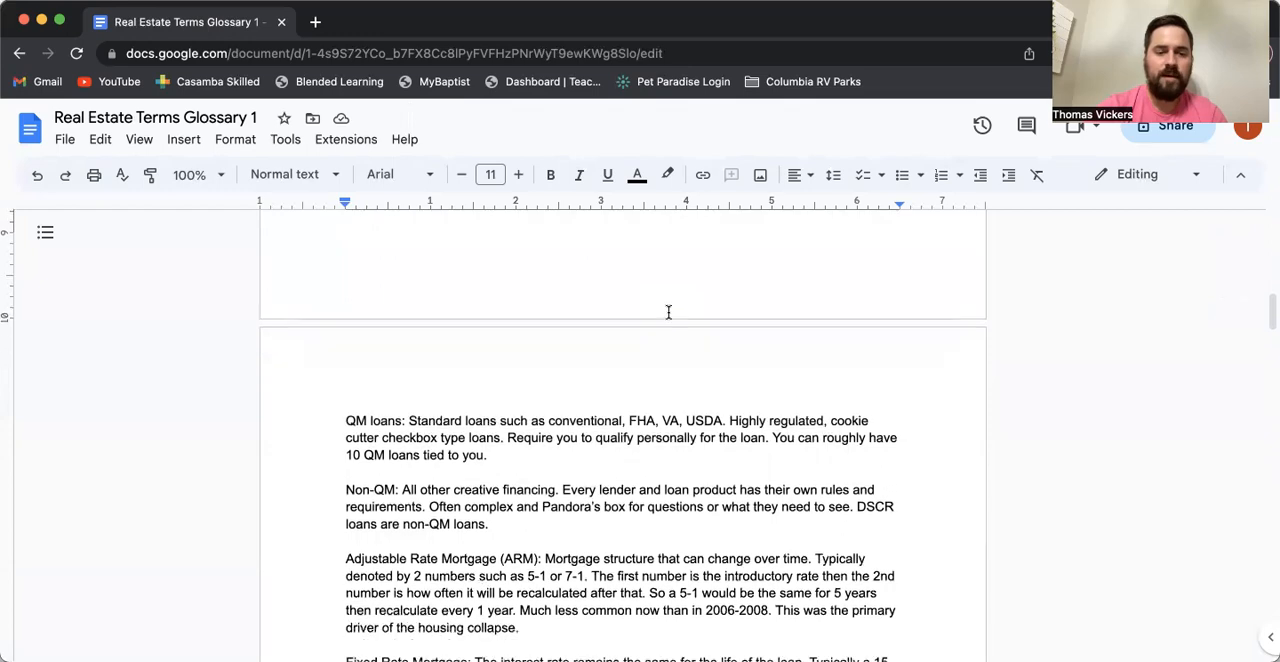
scroll("down", 3)
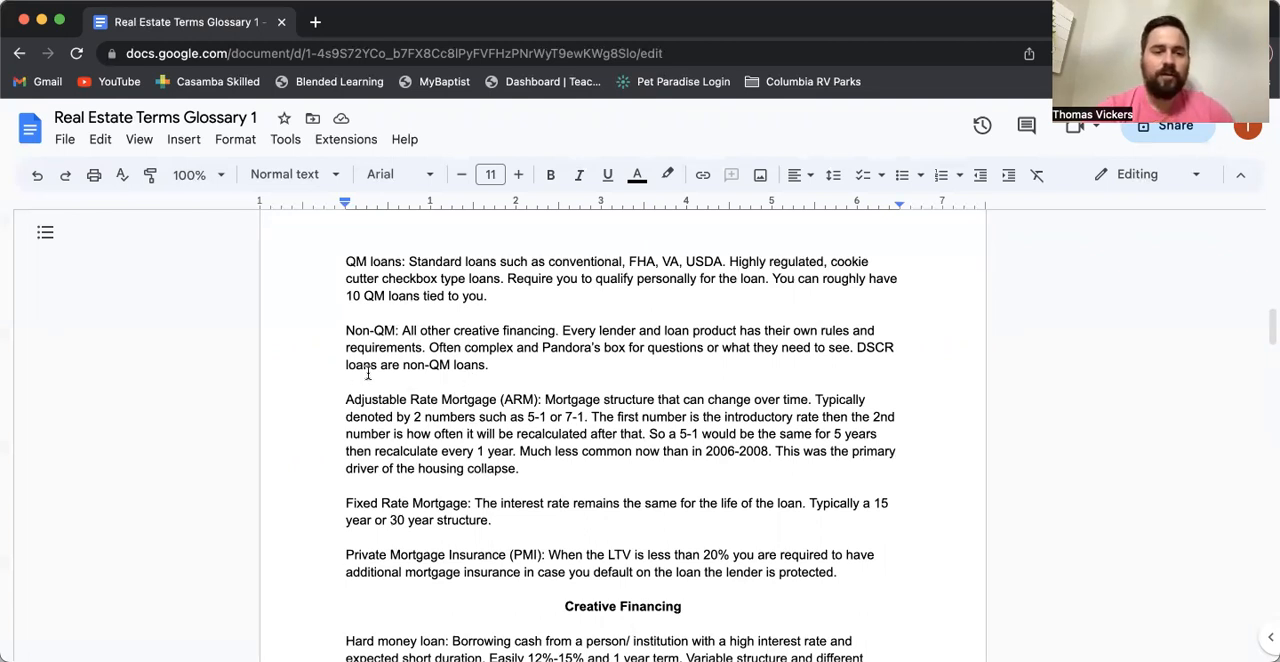
scroll("down", 3)
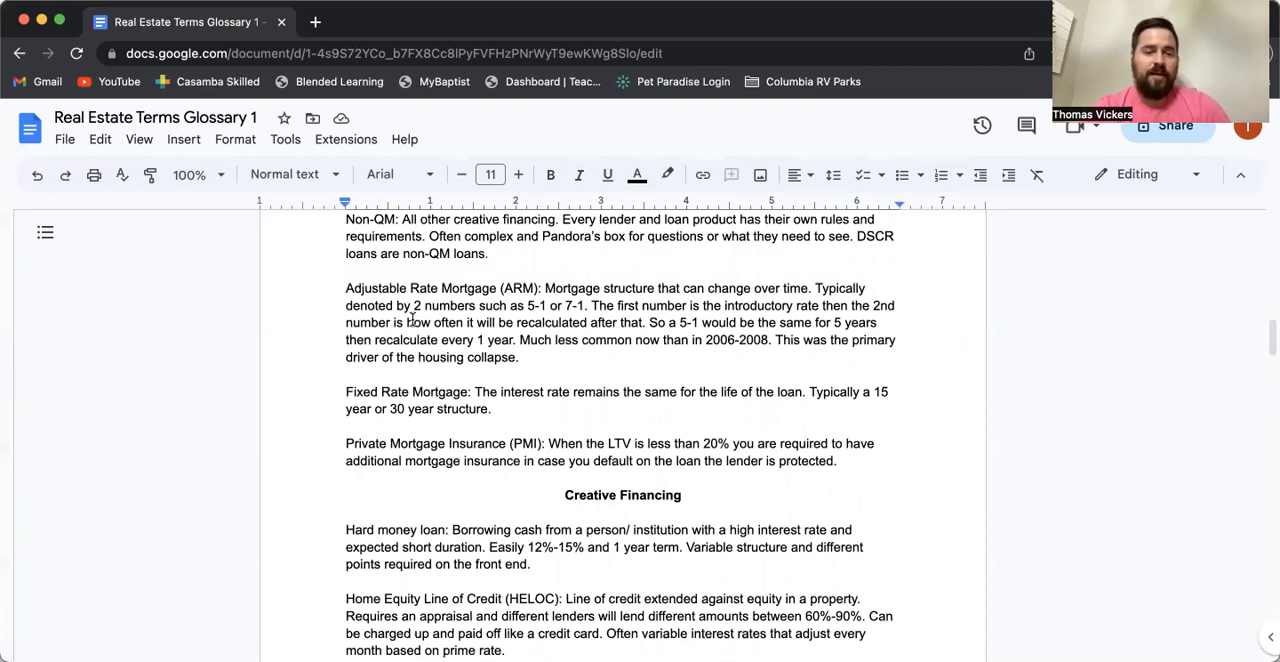
scroll("down", 3)
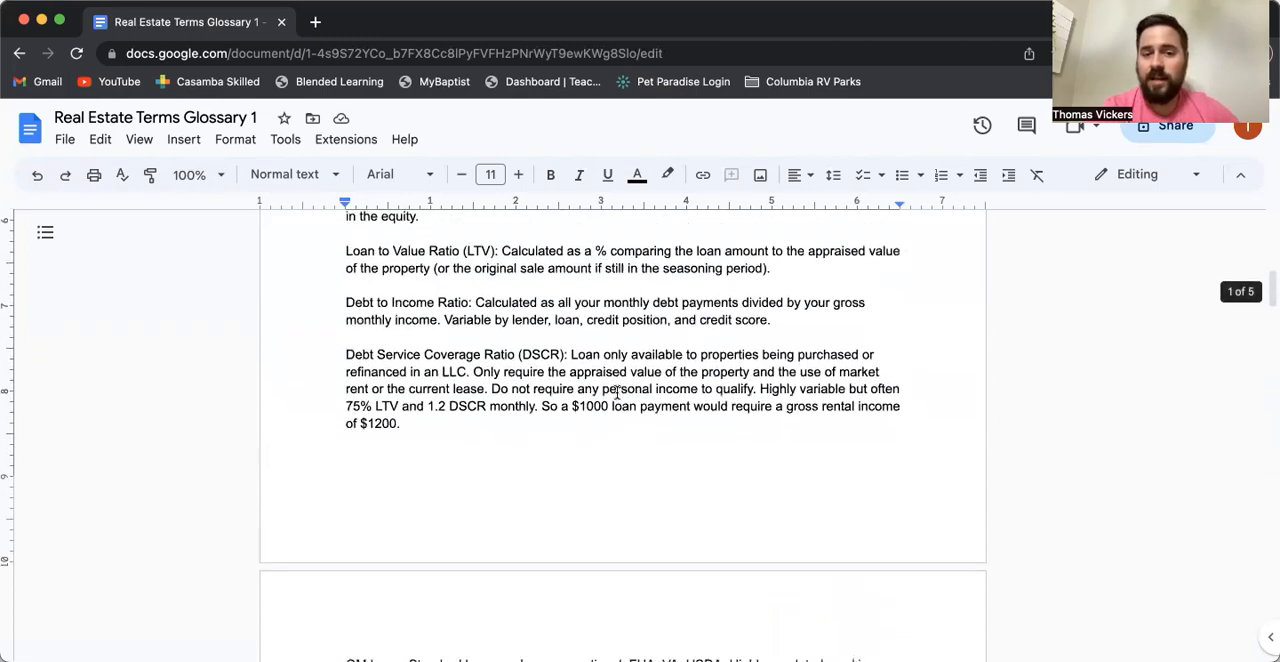
scroll("up", 3)
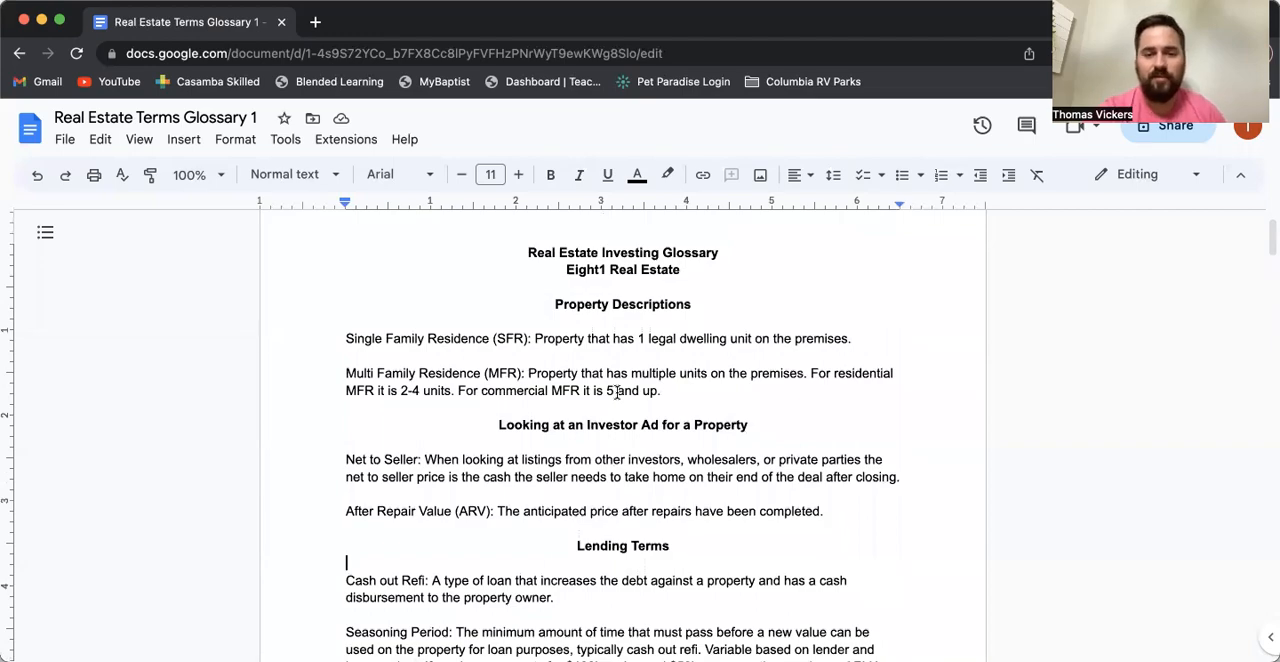
scroll("down", 3)
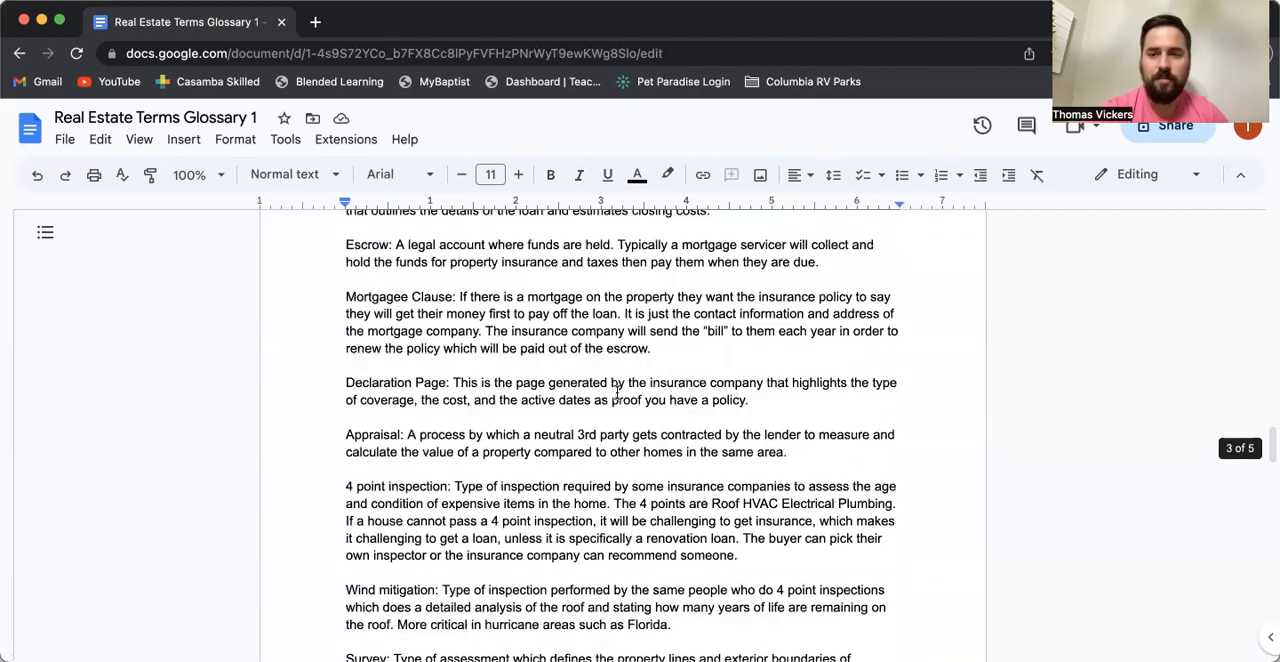